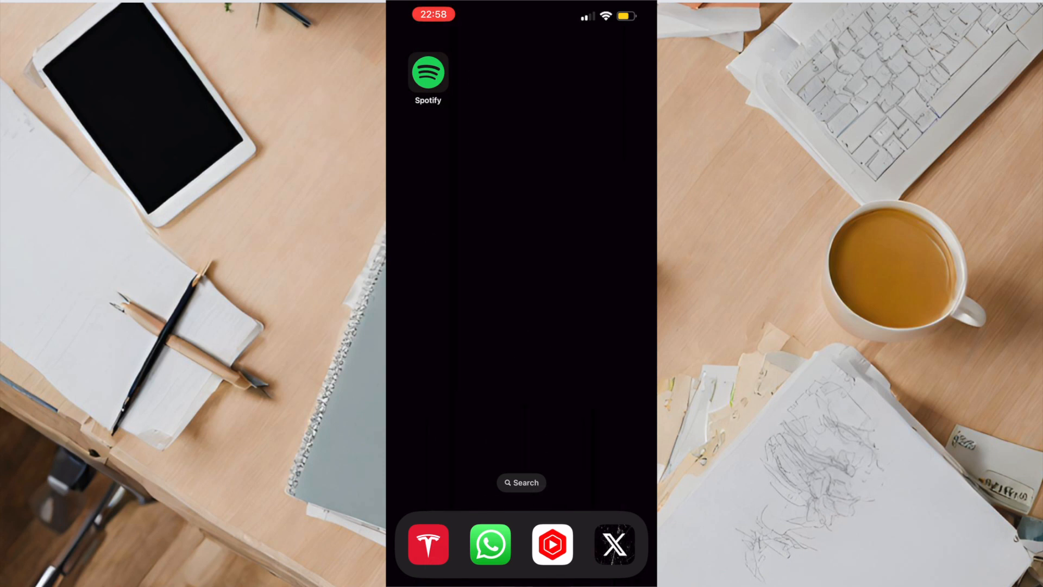
- Launch Spotify from its icon and start the 2023 Wrapped story from the filter chips
click(428, 71)
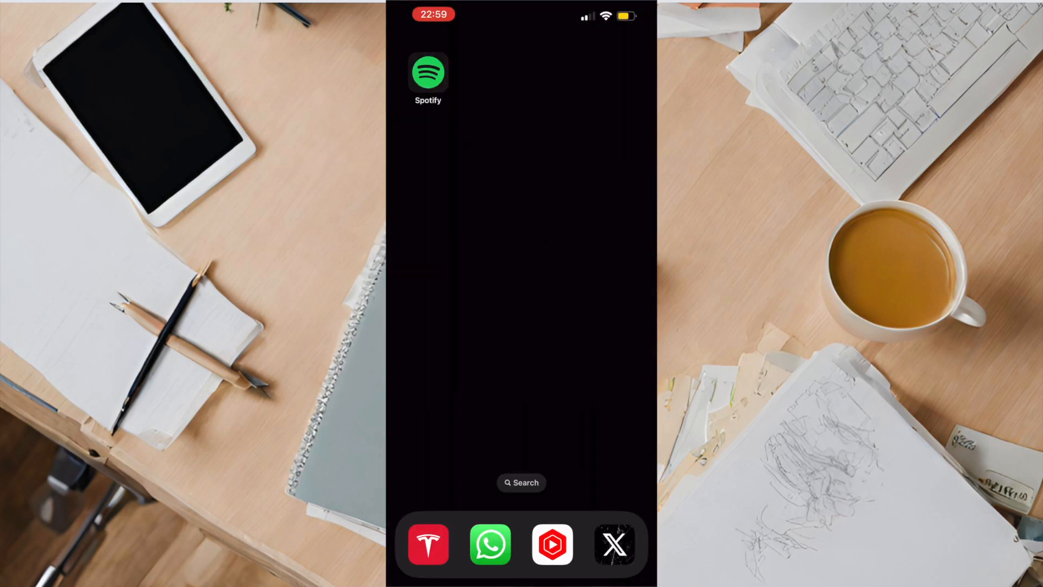
click(428, 73)
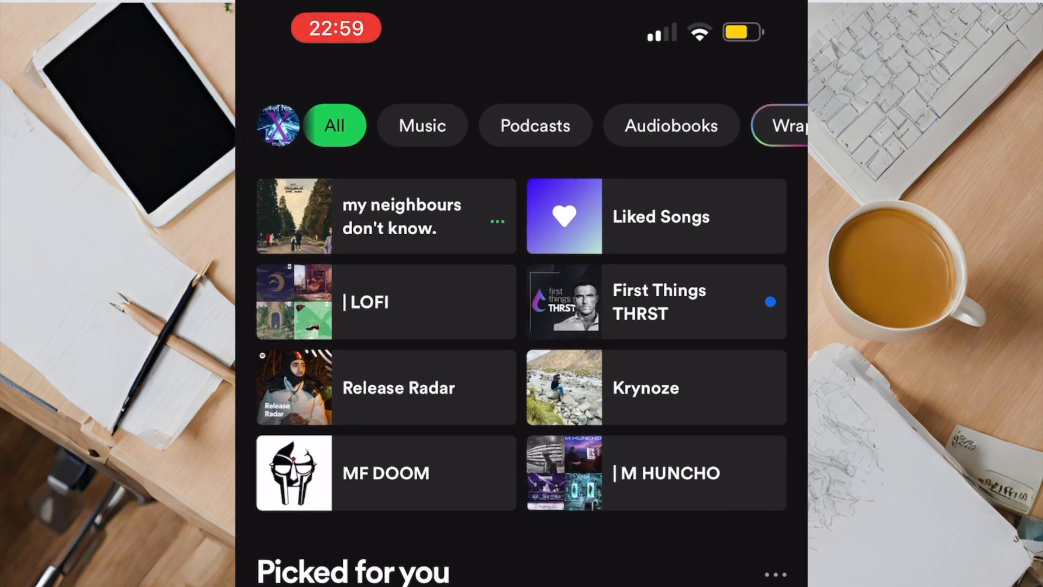
scroll(left, 3)
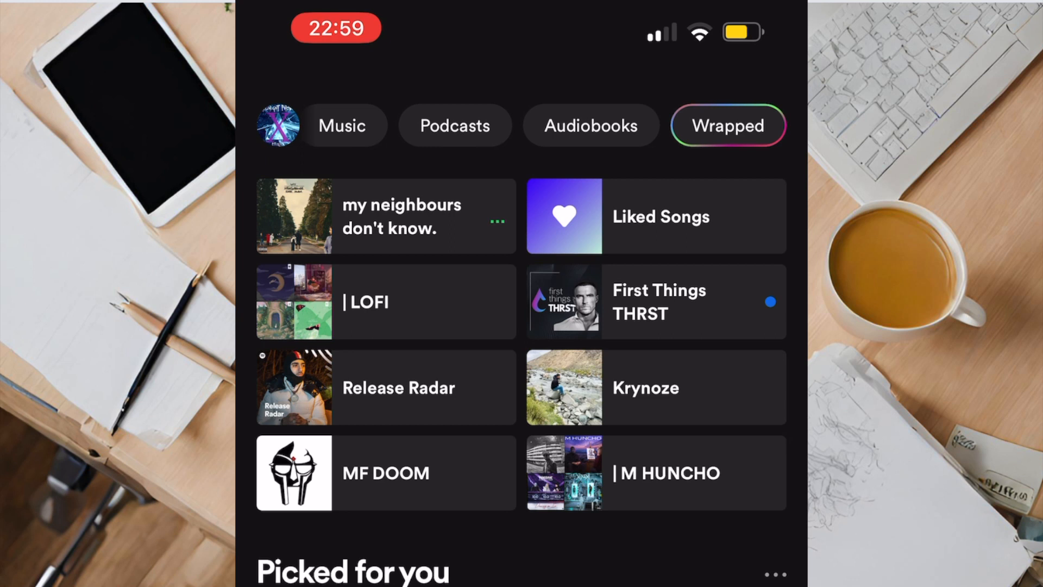
click(727, 125)
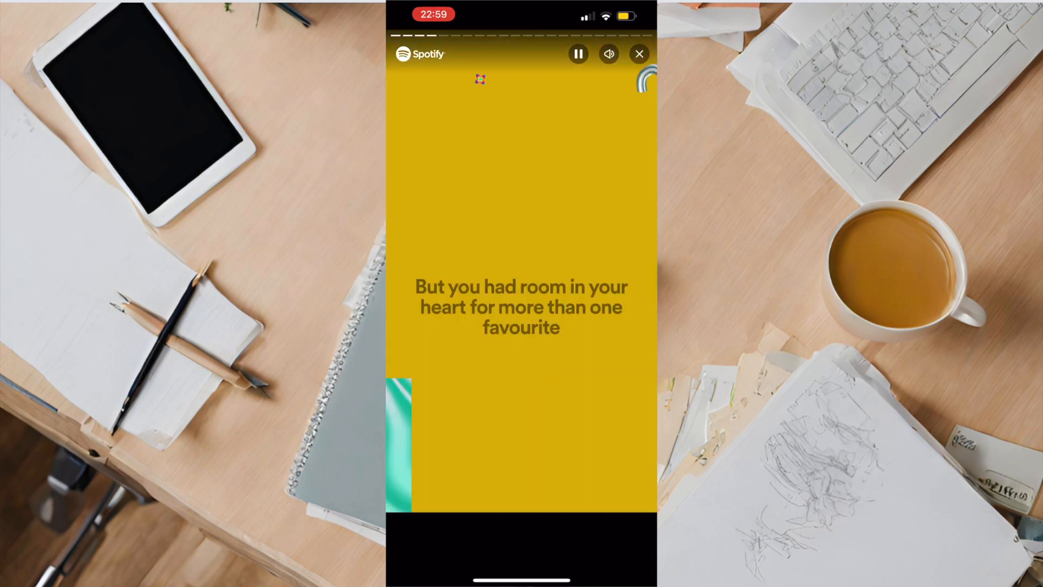
- Advance through the Wrapped slides to the closing 'Want even more Wrapped?' page
click(638, 55)
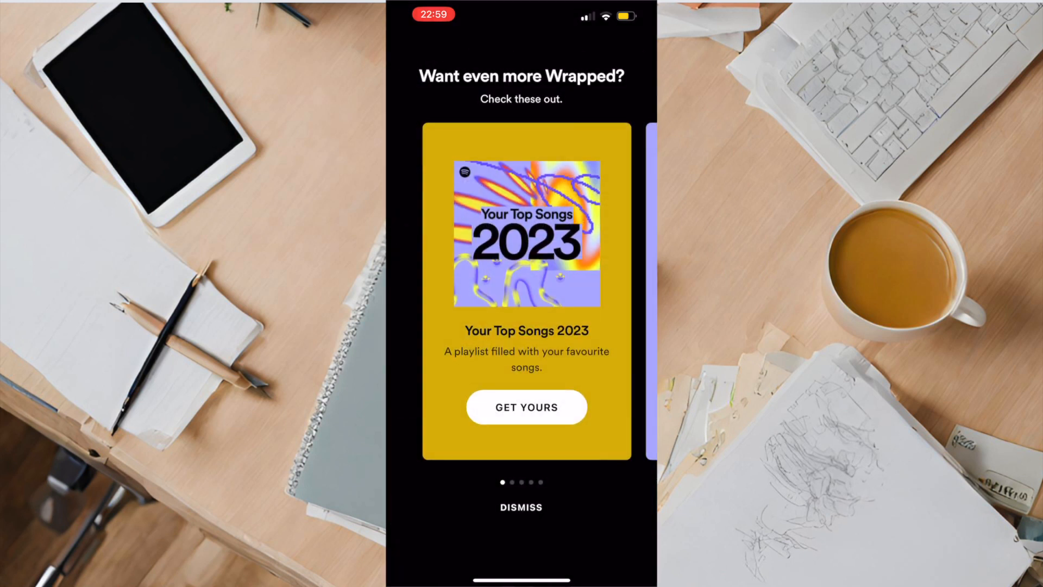
- Get the Your Top Songs 2023 playlist via GET YOURS, then return to the Wrapped hub
click(520, 507)
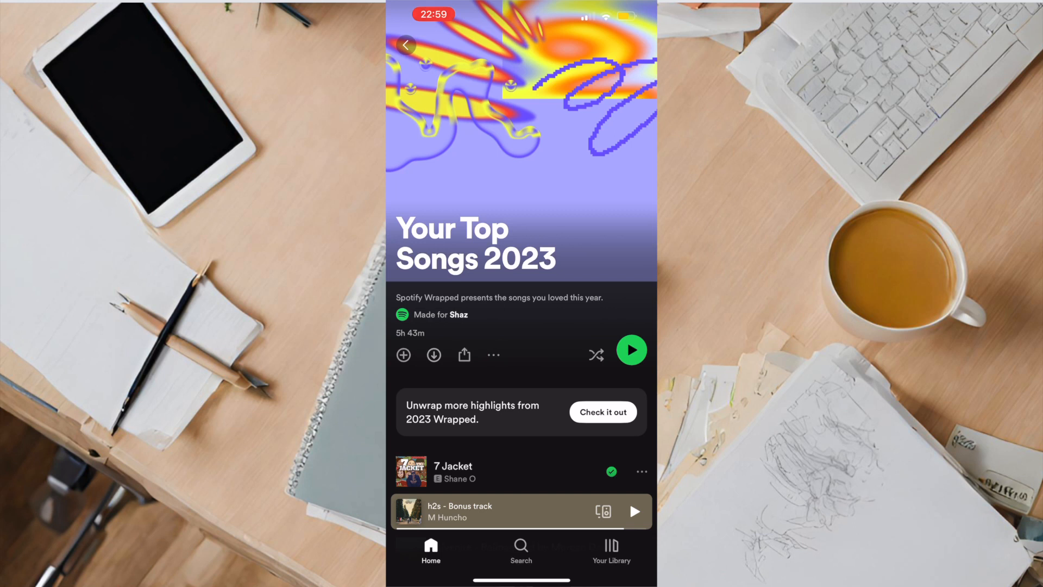
click(406, 44)
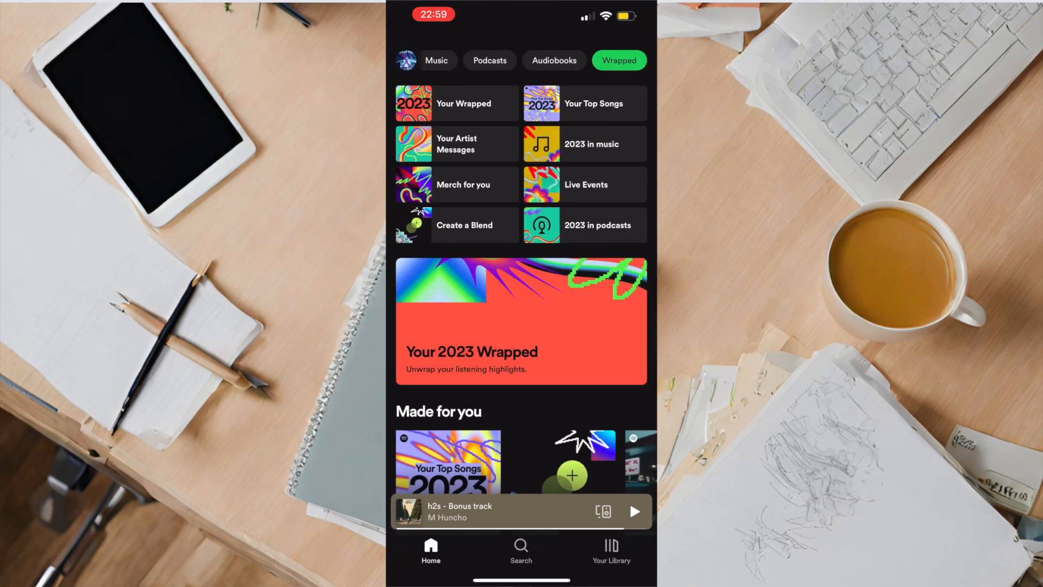